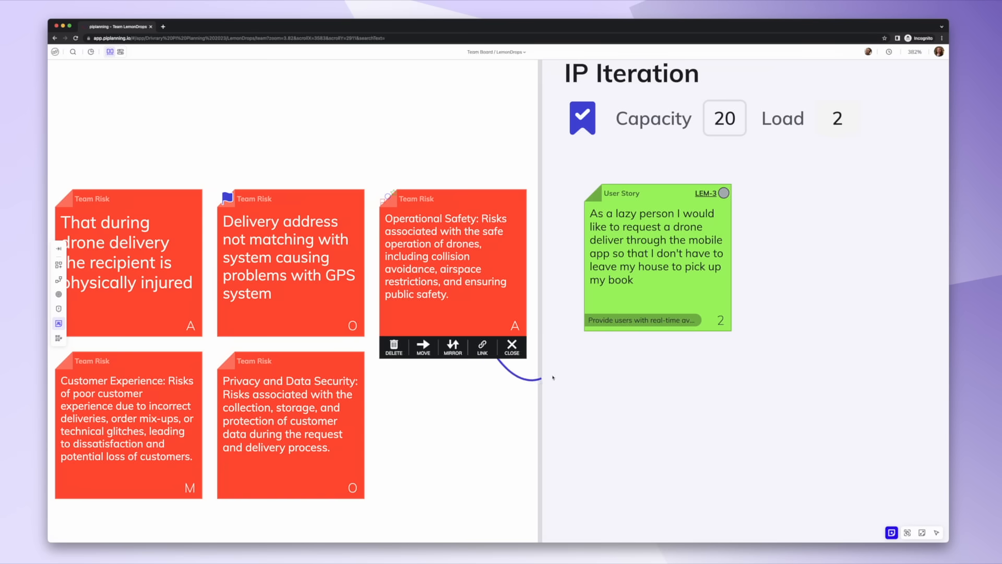
Add a User Story sticky in Iteration 4.3 and start writing the drone-delivery story text.
{"action": "left_click", "coordinate": [313, 126]}
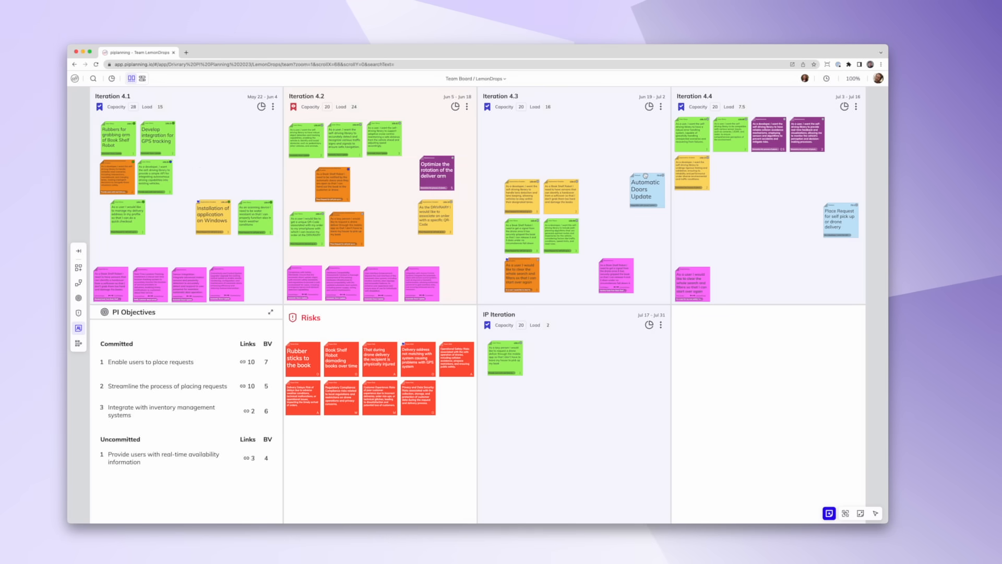
{"action": "left_click", "coordinate": [646, 189]}
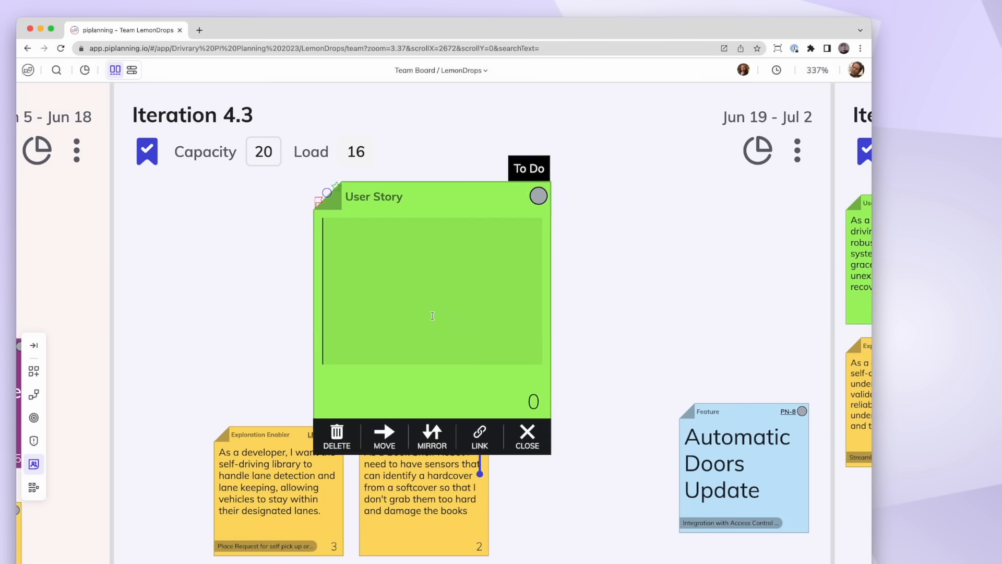
{"action": "left_click", "coordinate": [533, 401]}
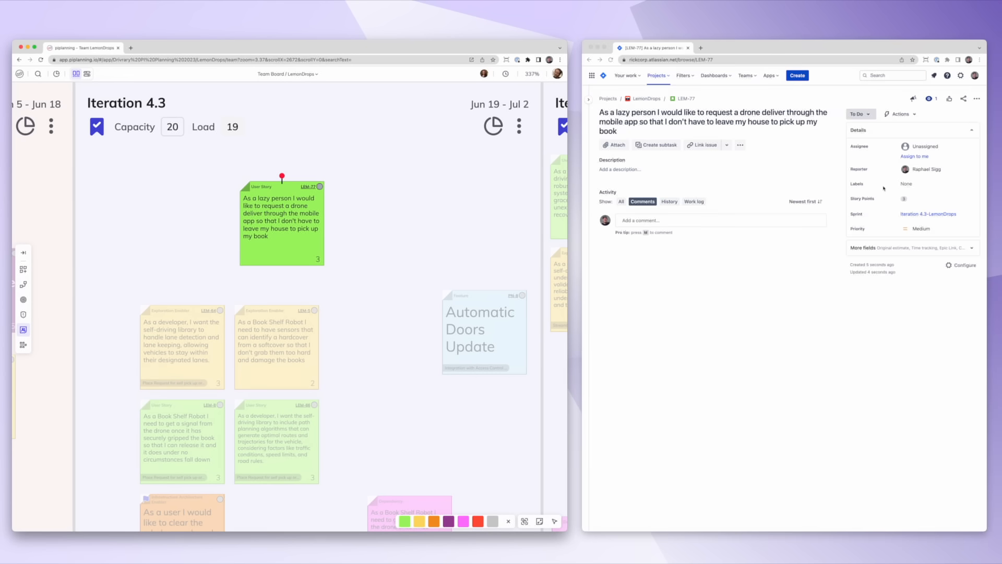
Set the Story Points of LEM-77 to 13.
{"action": "left_click", "coordinate": [927, 198]}
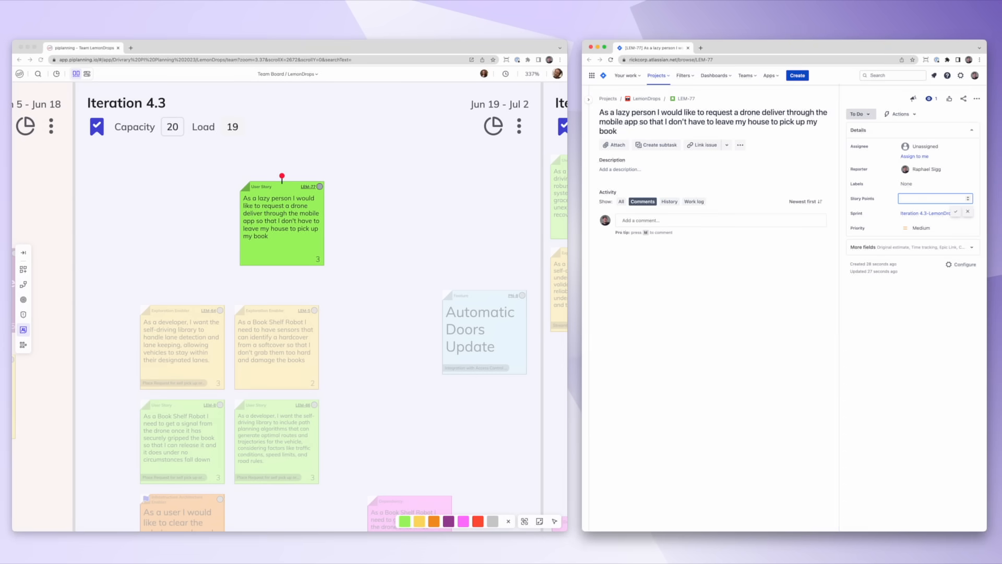
{"action": "type", "text": "13"}
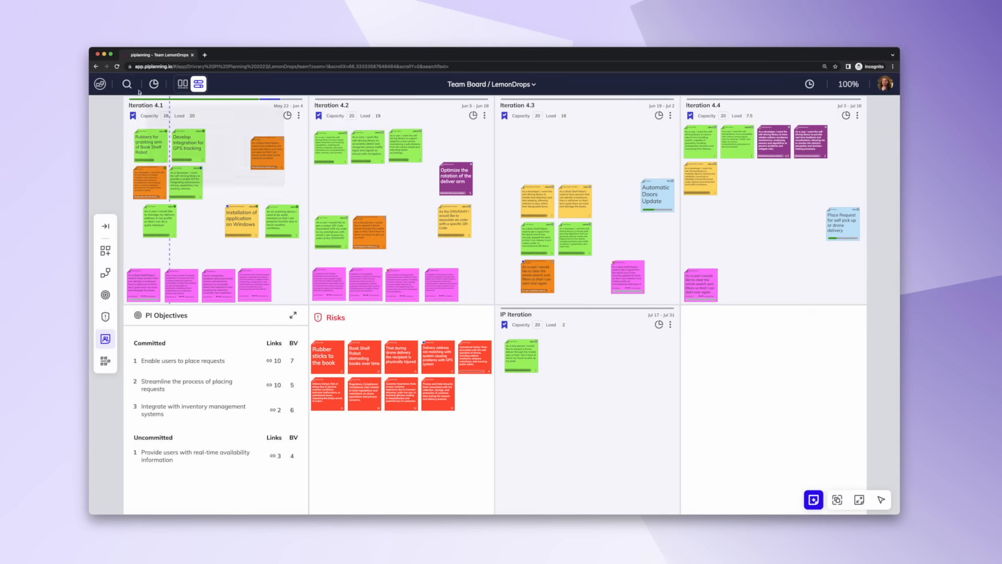
Filter the board to Dependency stickies carrying a red flag sticker.
{"action": "left_click", "coordinate": [128, 83]}
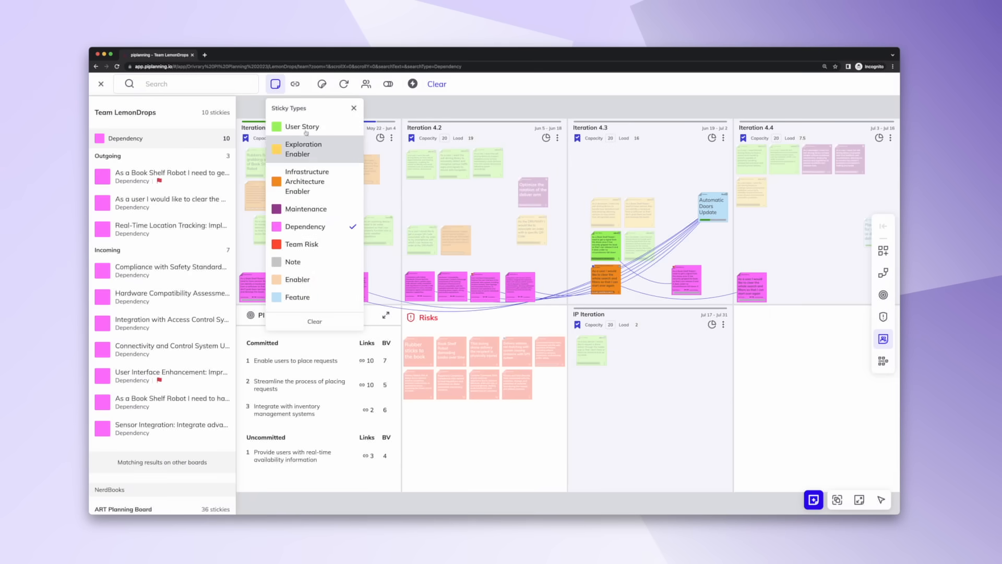
{"action": "left_click", "coordinate": [321, 83]}
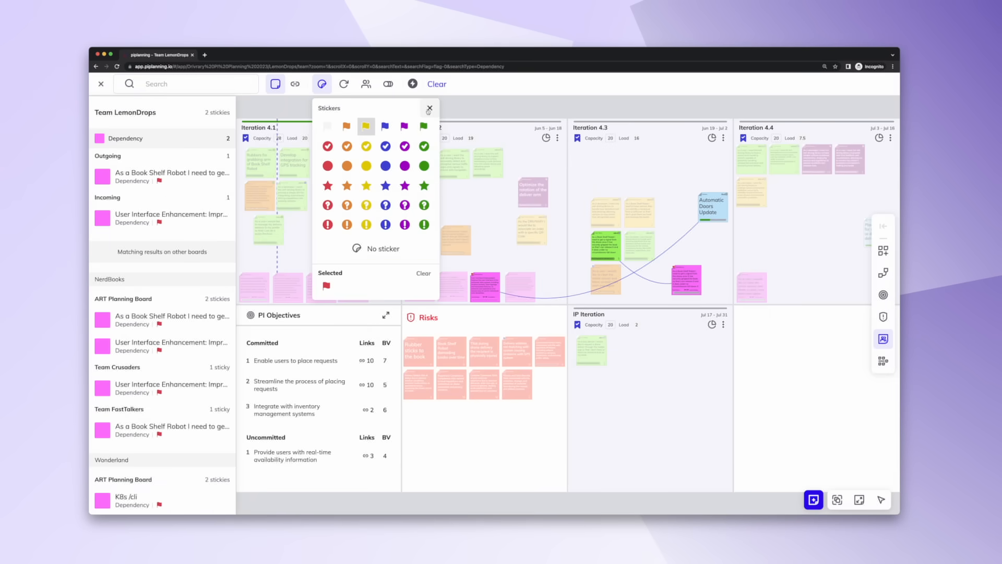